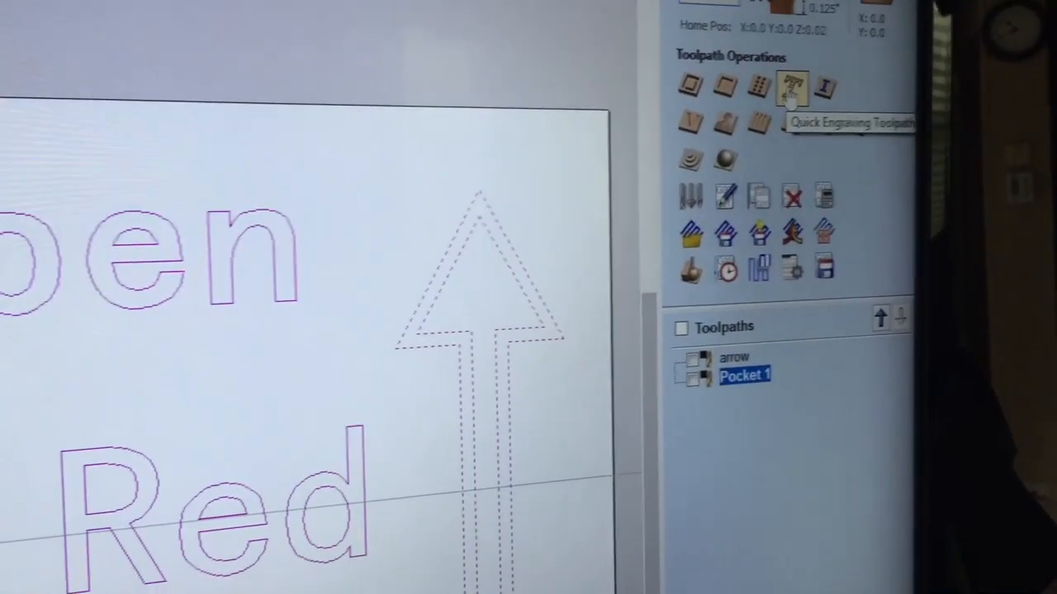
- Start a quick engraving toolpath and set the engraving tool's spindle speed to 1000 rpm
click(792, 86)
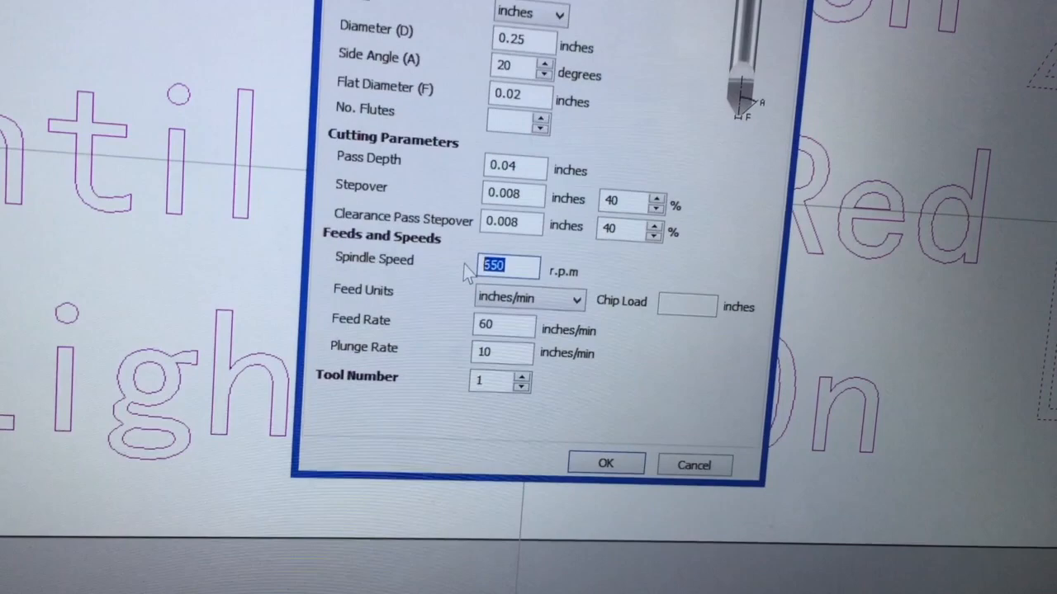
text(1000)
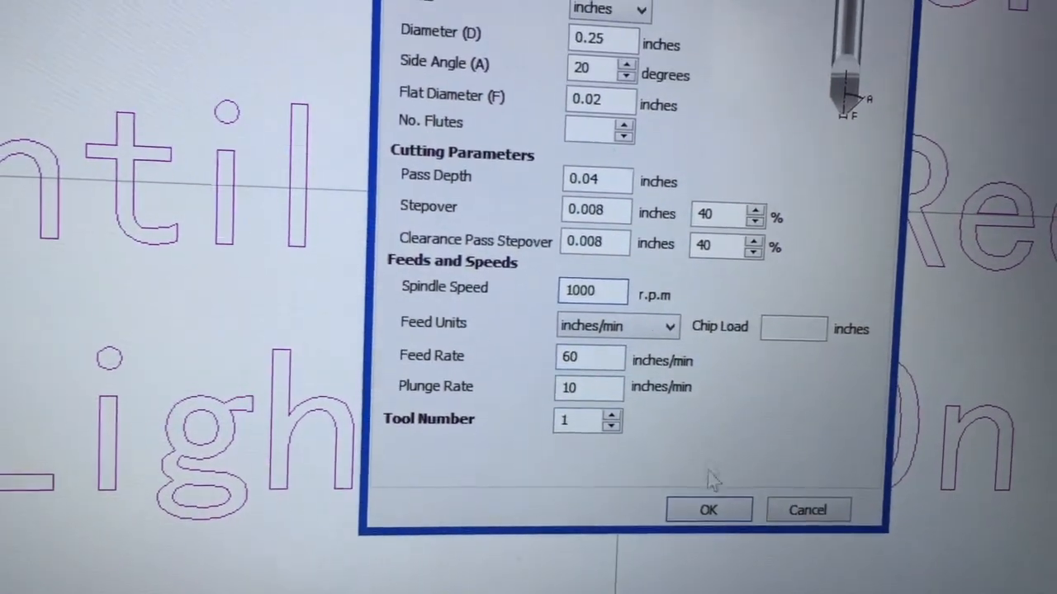
- Confirm the V-bit engraving tool settings so Quick Engrave 1 can be calculated
click(707, 509)
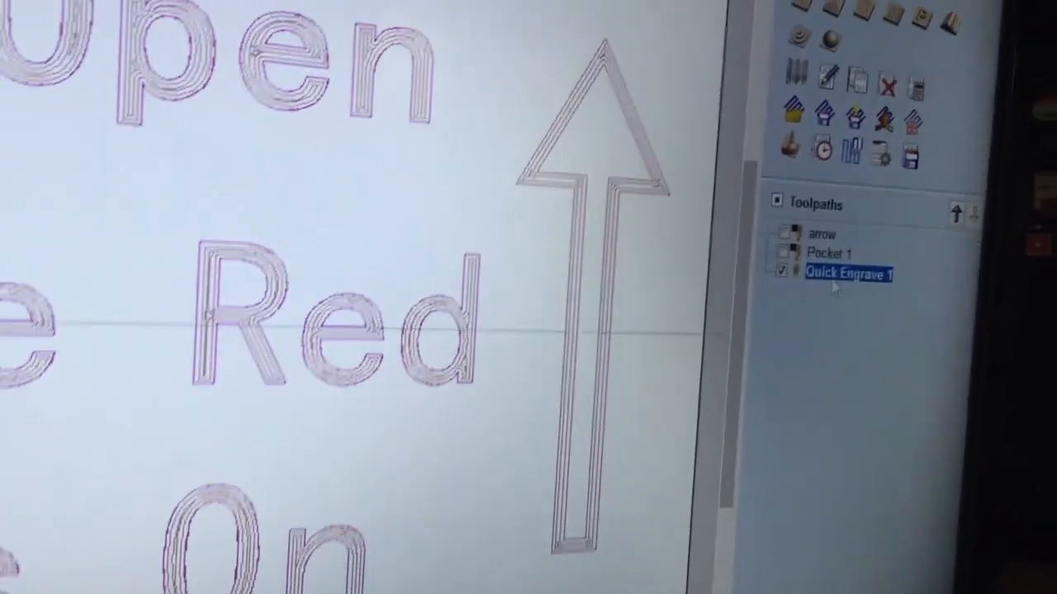
- Save the Quick Engrave 1 toolpath with the CNCPiranha-Laser (inch) .tap post processor
double_click(850, 274)
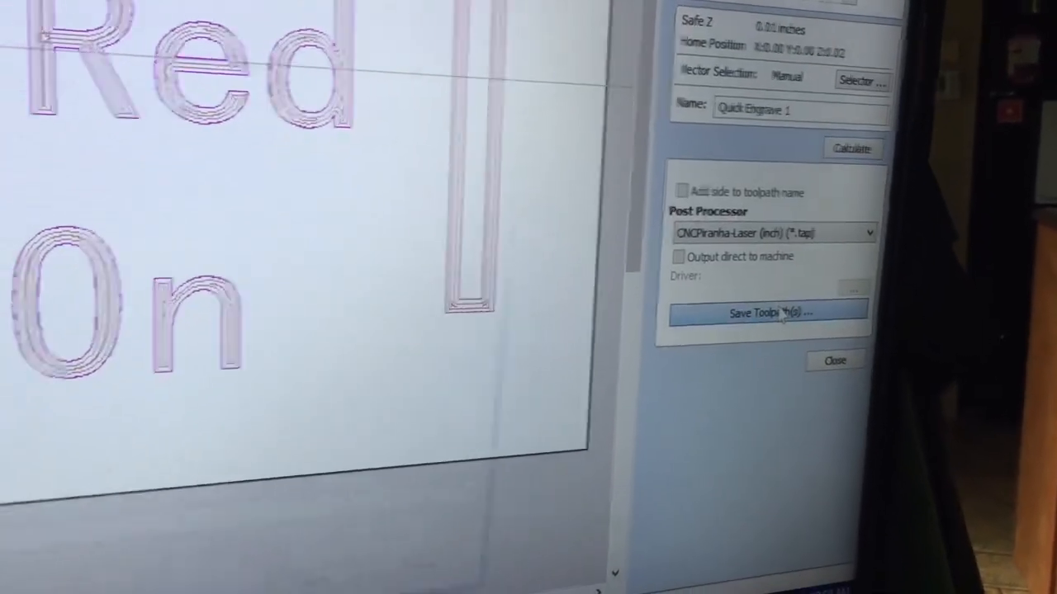
click(766, 312)
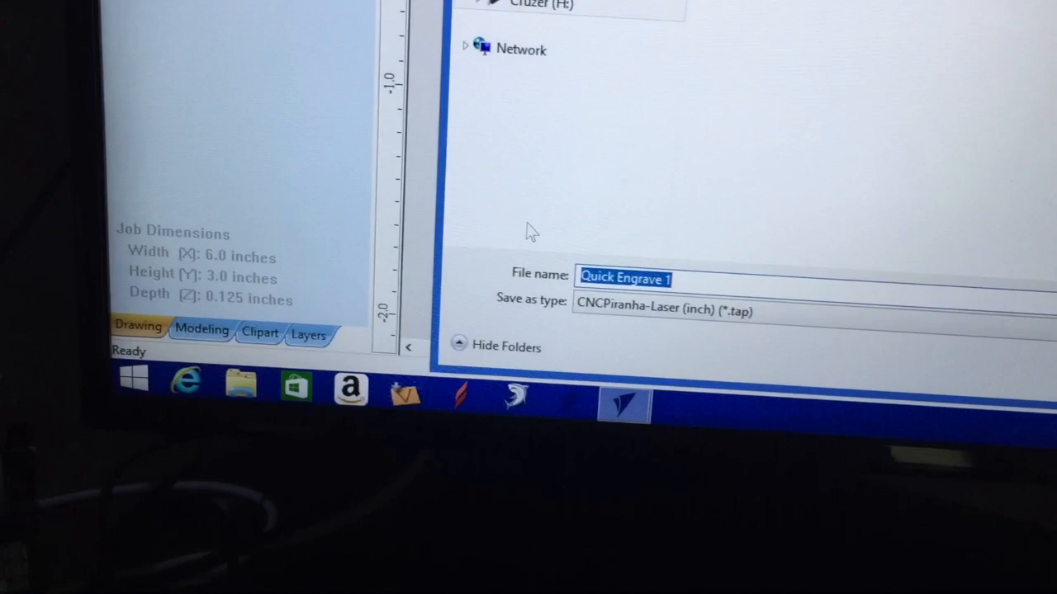
- Name the Quick Engrave 1 toolpath file 'eat' and save it
text(elev)
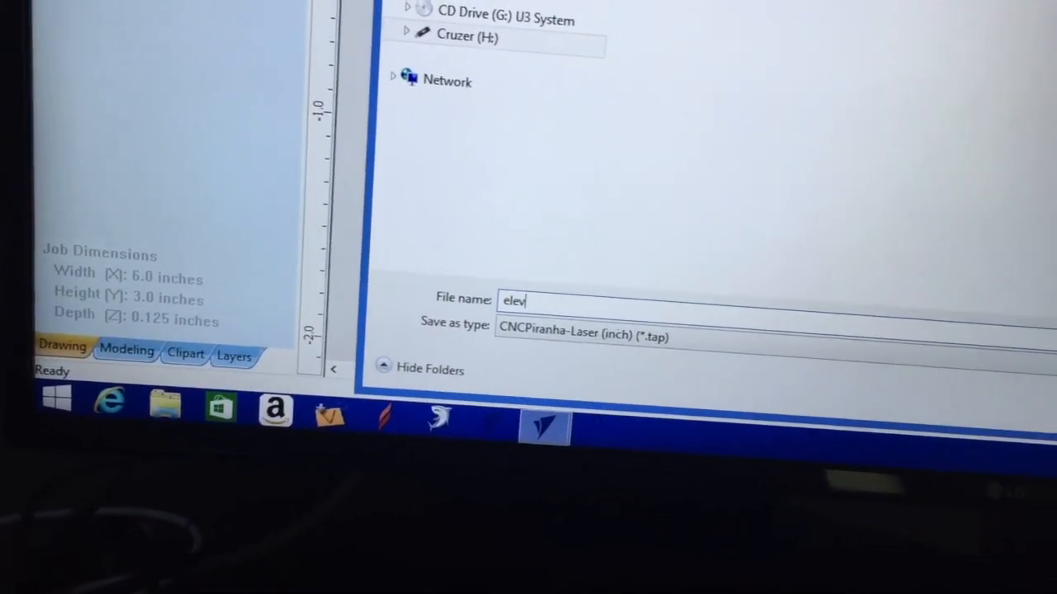
text(at)
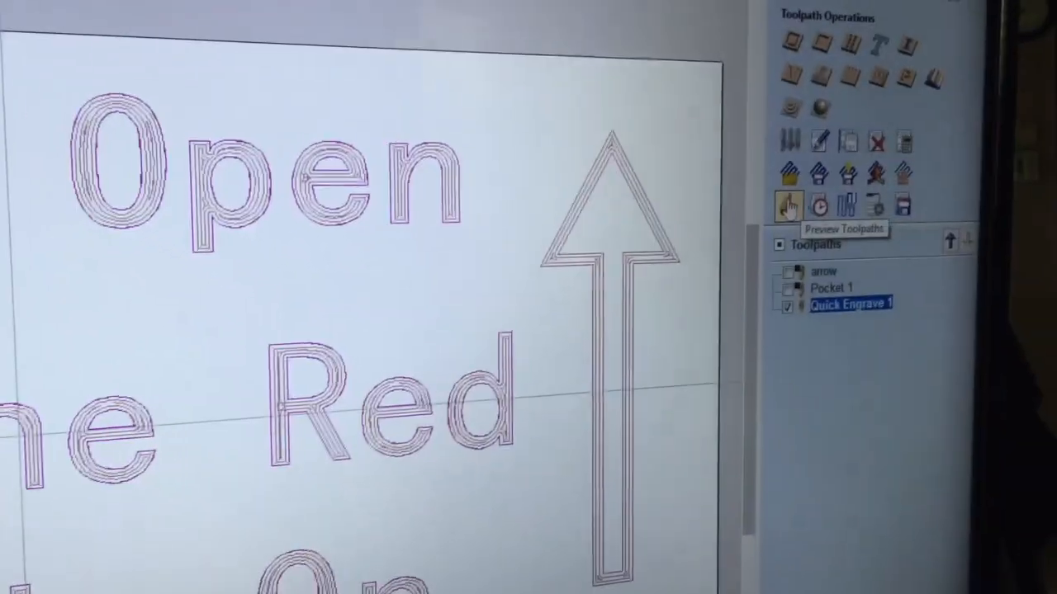
click(789, 205)
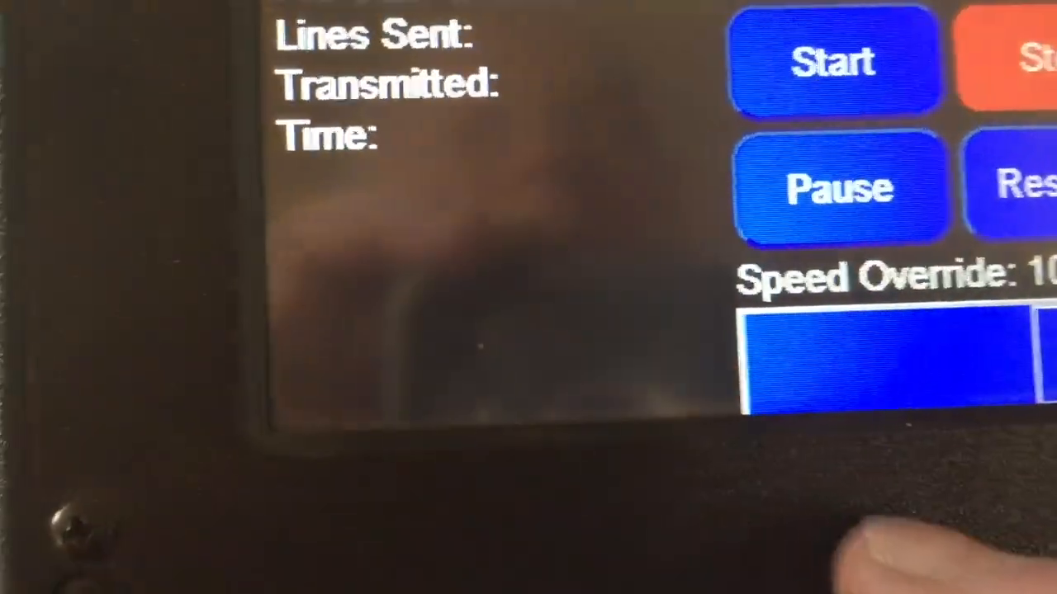
- Start the loaded laser job and accept the 'Danger! Laser File Detected' warning
click(834, 62)
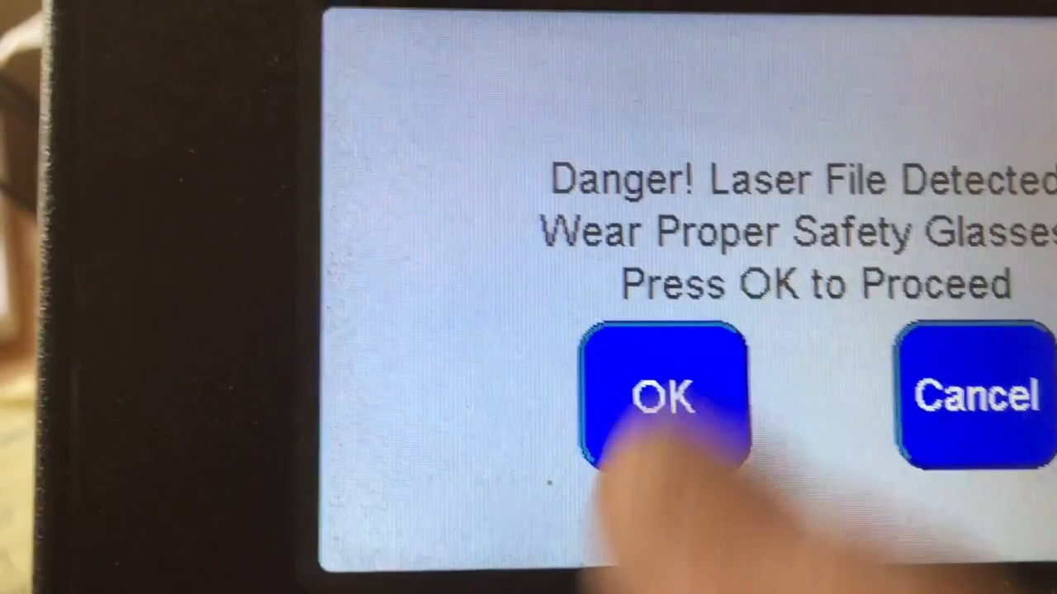
click(663, 396)
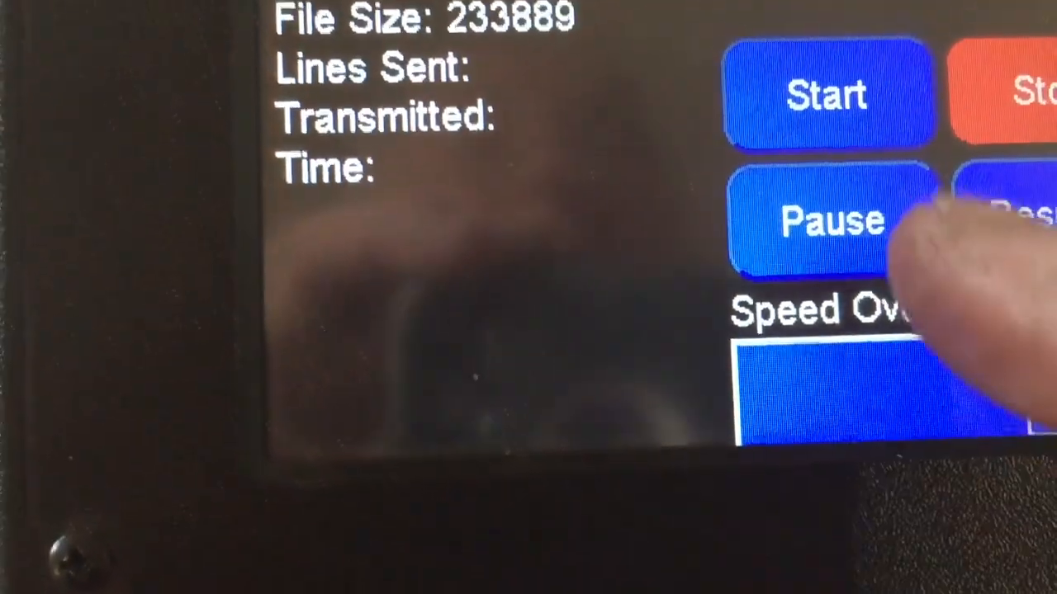
- Run the laser job a second time, accepting the laser safety warning again
click(825, 94)
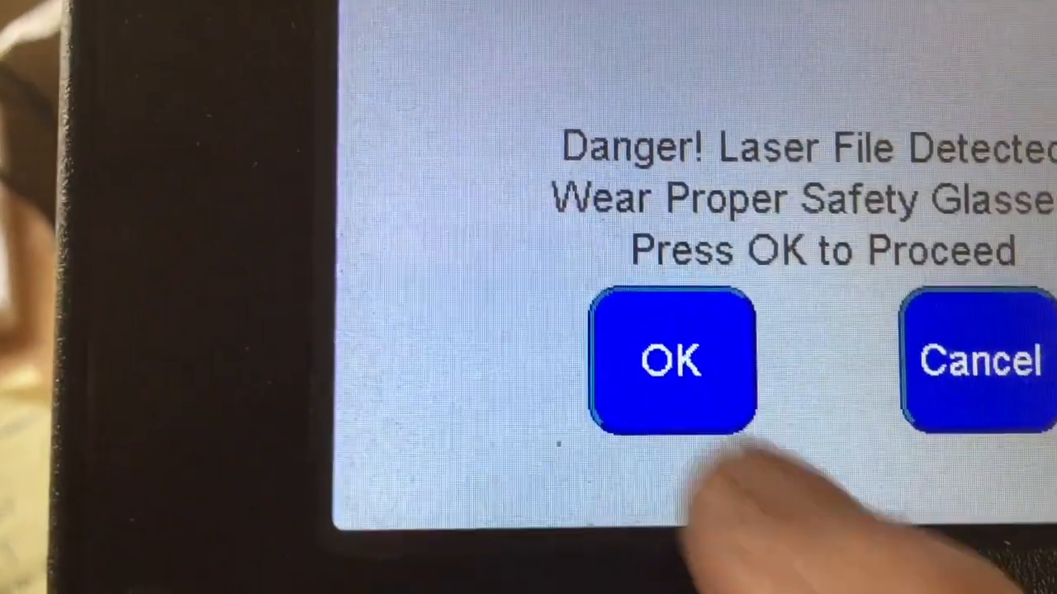
click(670, 360)
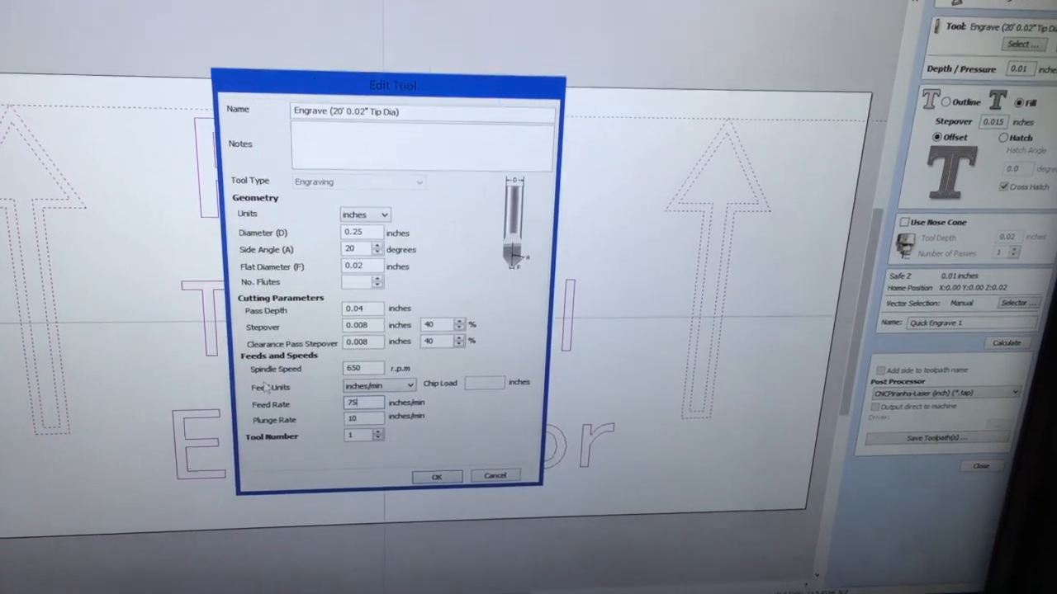